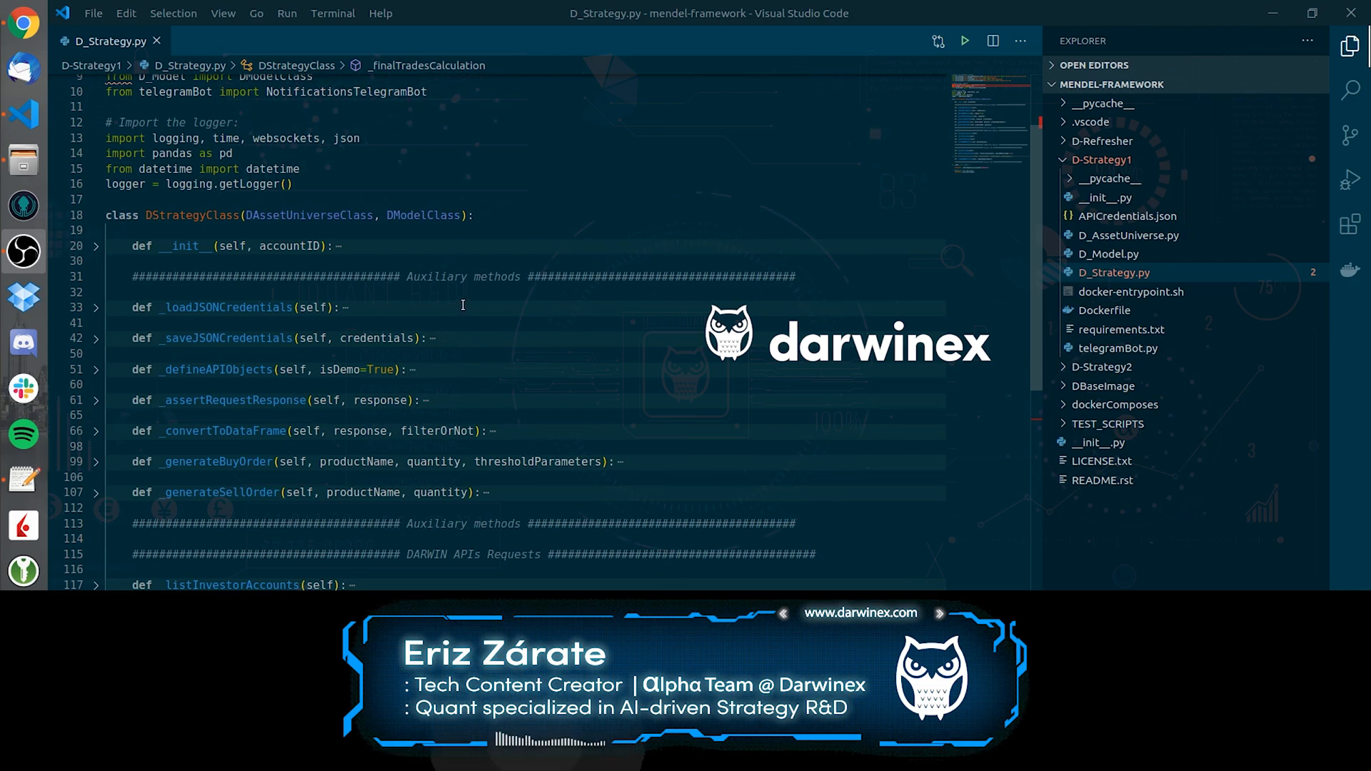
Expand the folded _generateBuyOrder method at line 99 to reveal its json.dumps return.
click(94, 311)
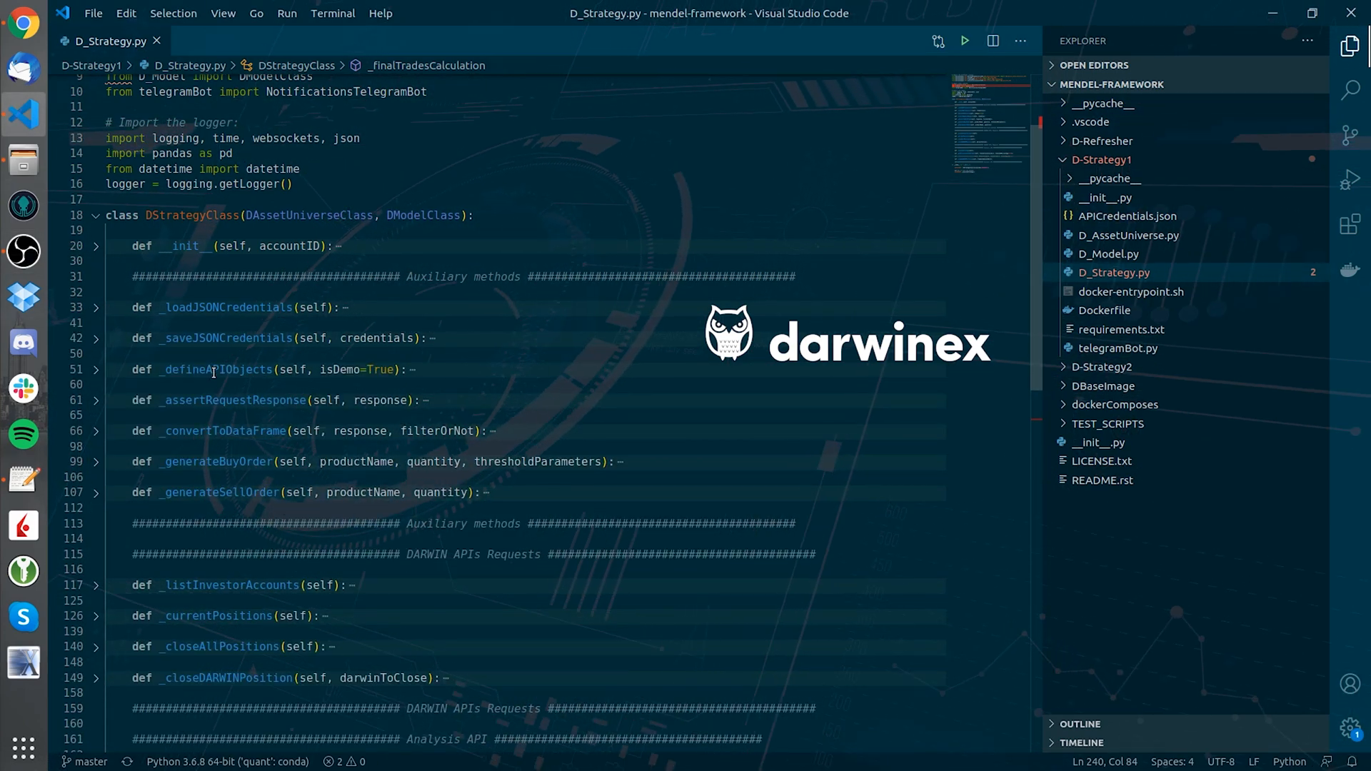
click(95, 369)
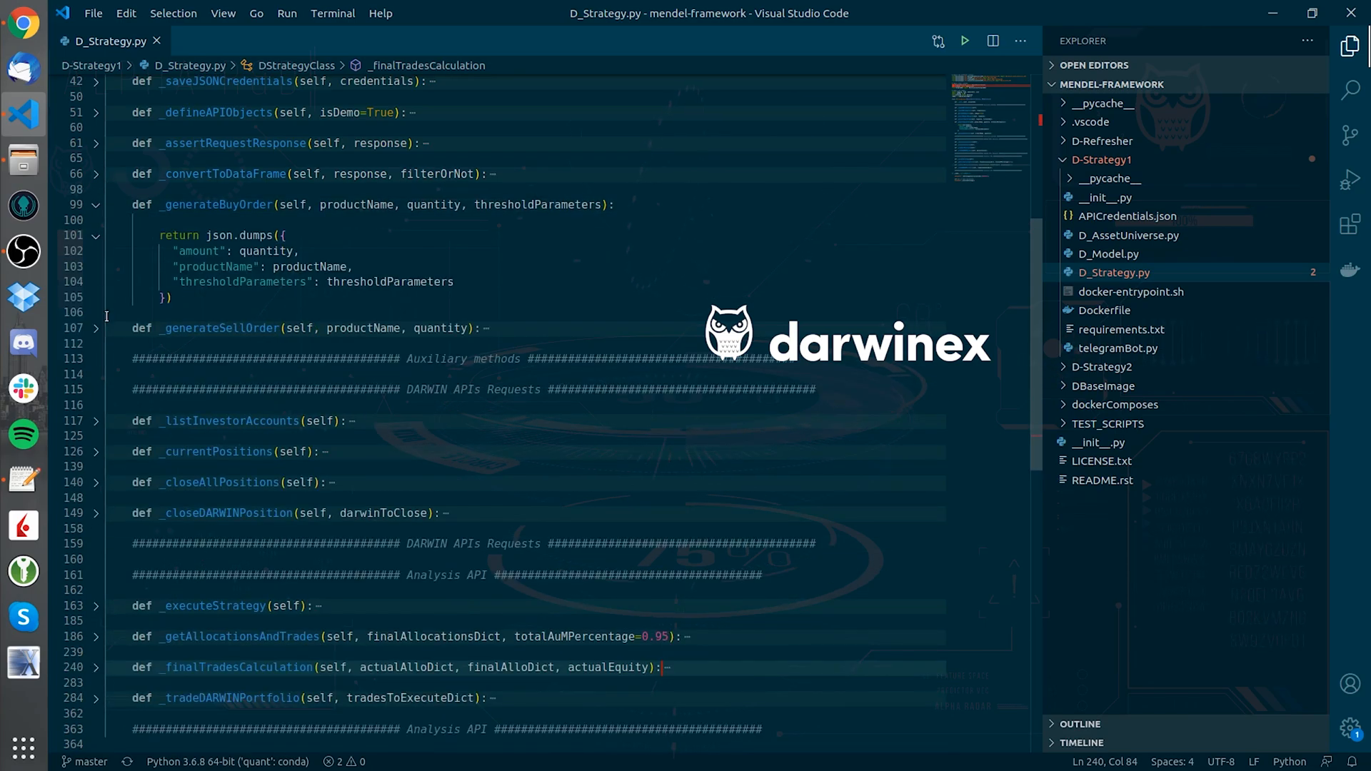
Collapse _generateBuyOrder at line 99 and expand _listInvestorAccounts at line 117.
click(96, 328)
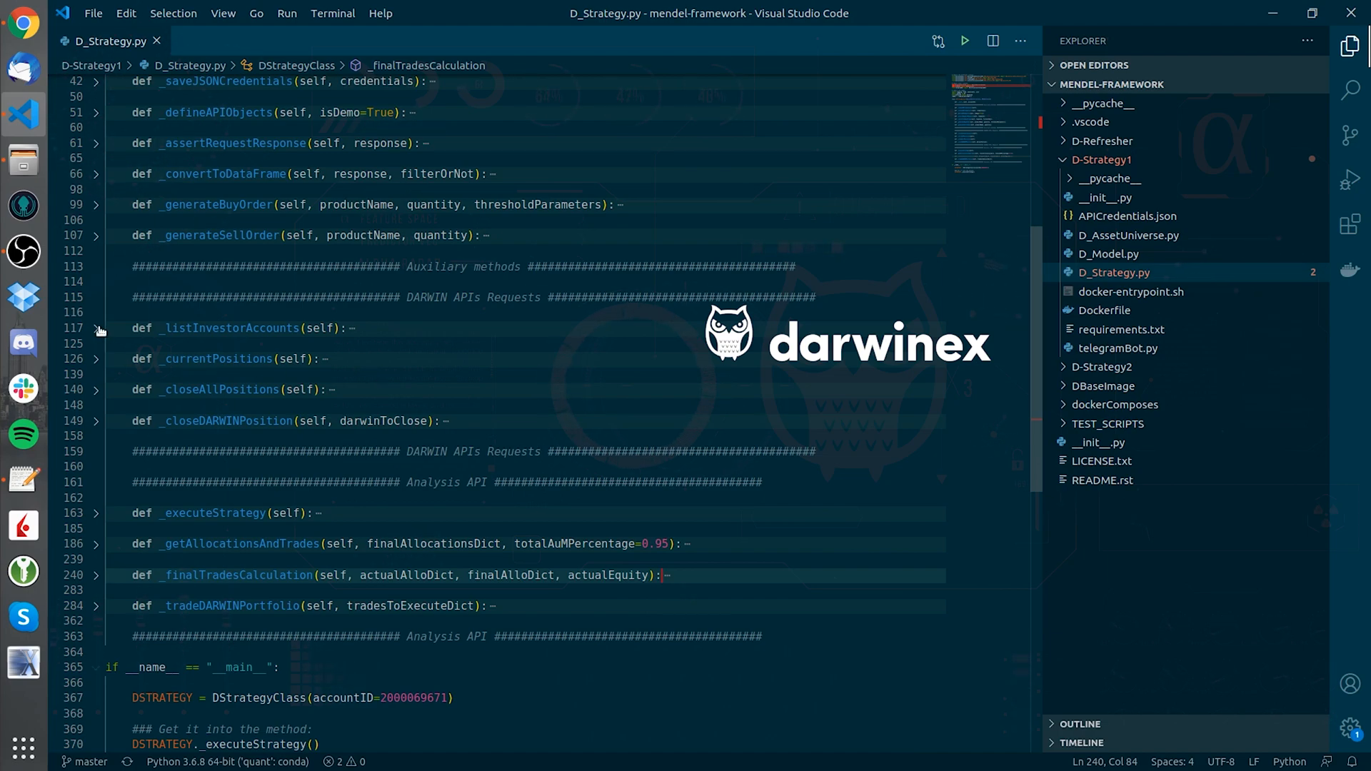
click(97, 331)
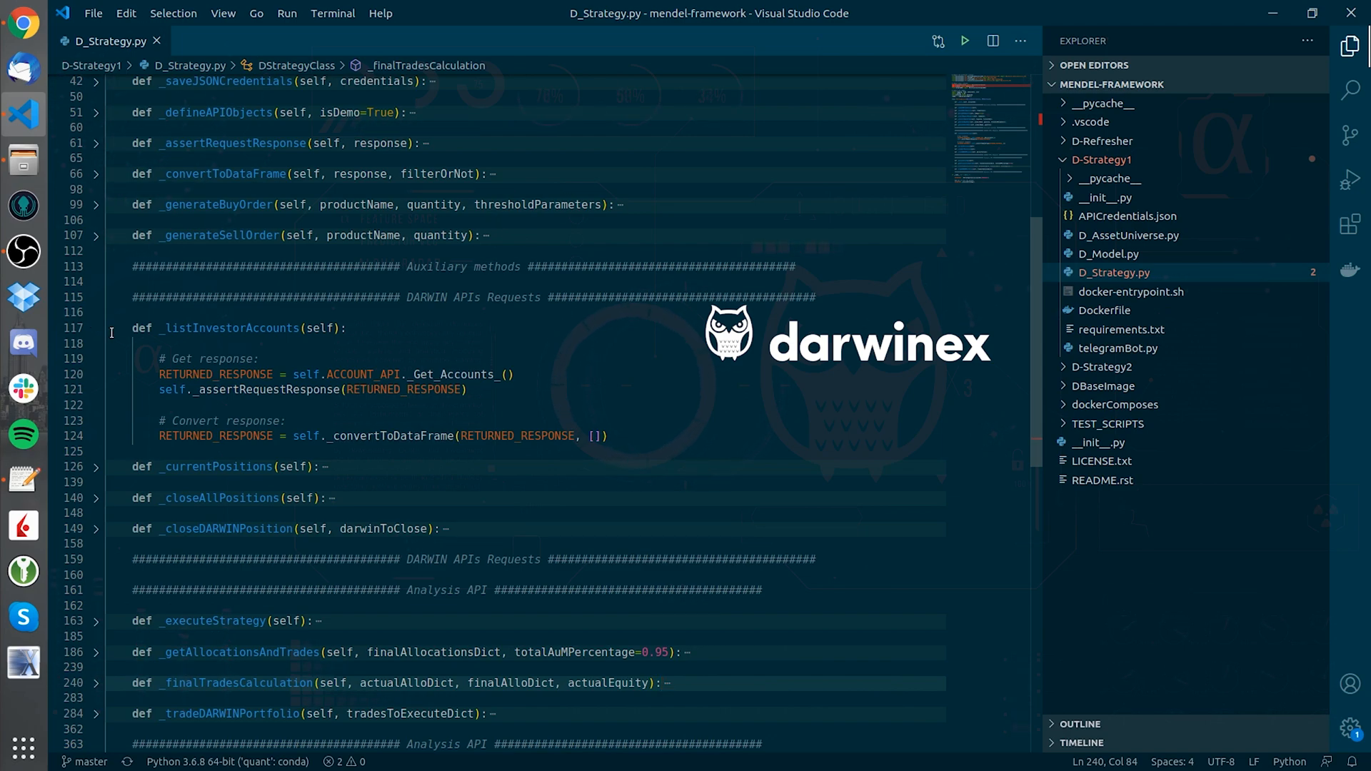
Fold the _listInvestorAccounts method back up.
click(96, 466)
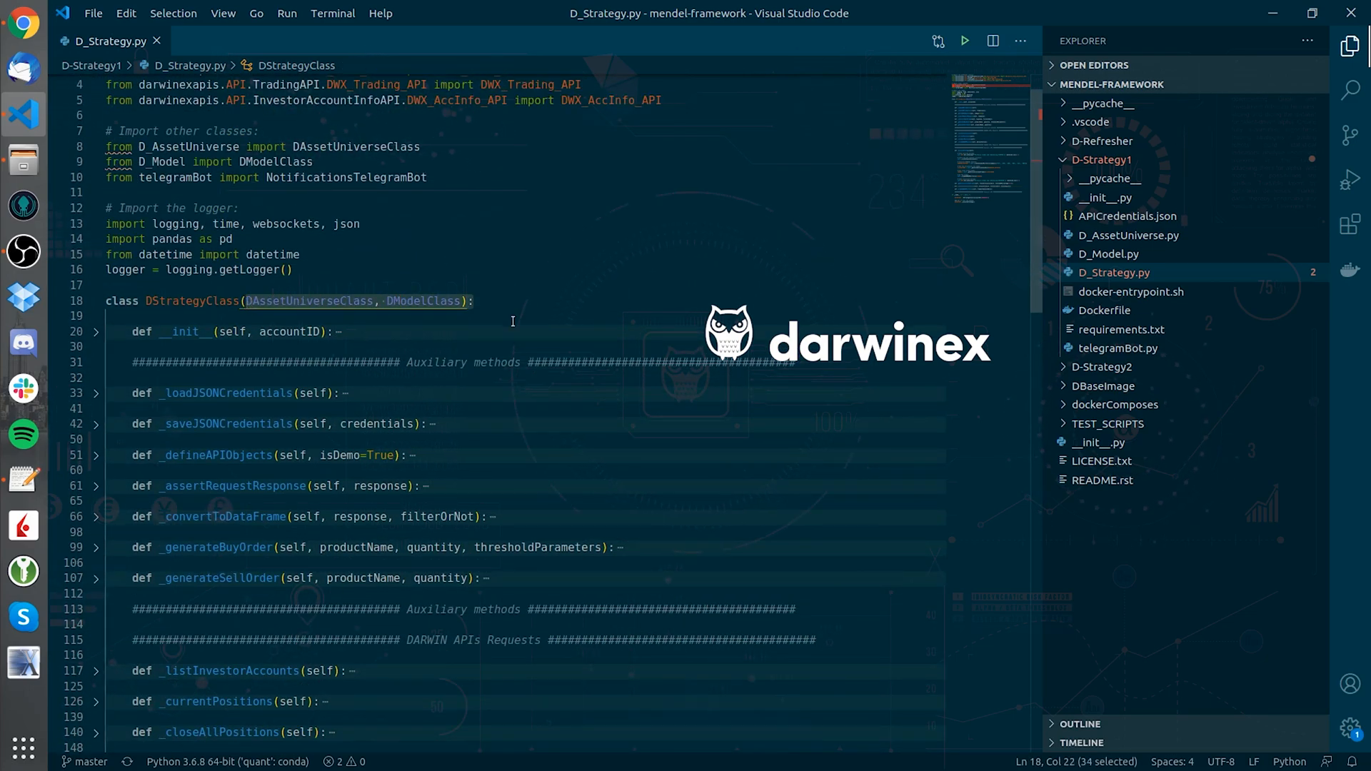
Scroll down to the expanded _executeStrategy method at line 163.
scroll(down, 3)
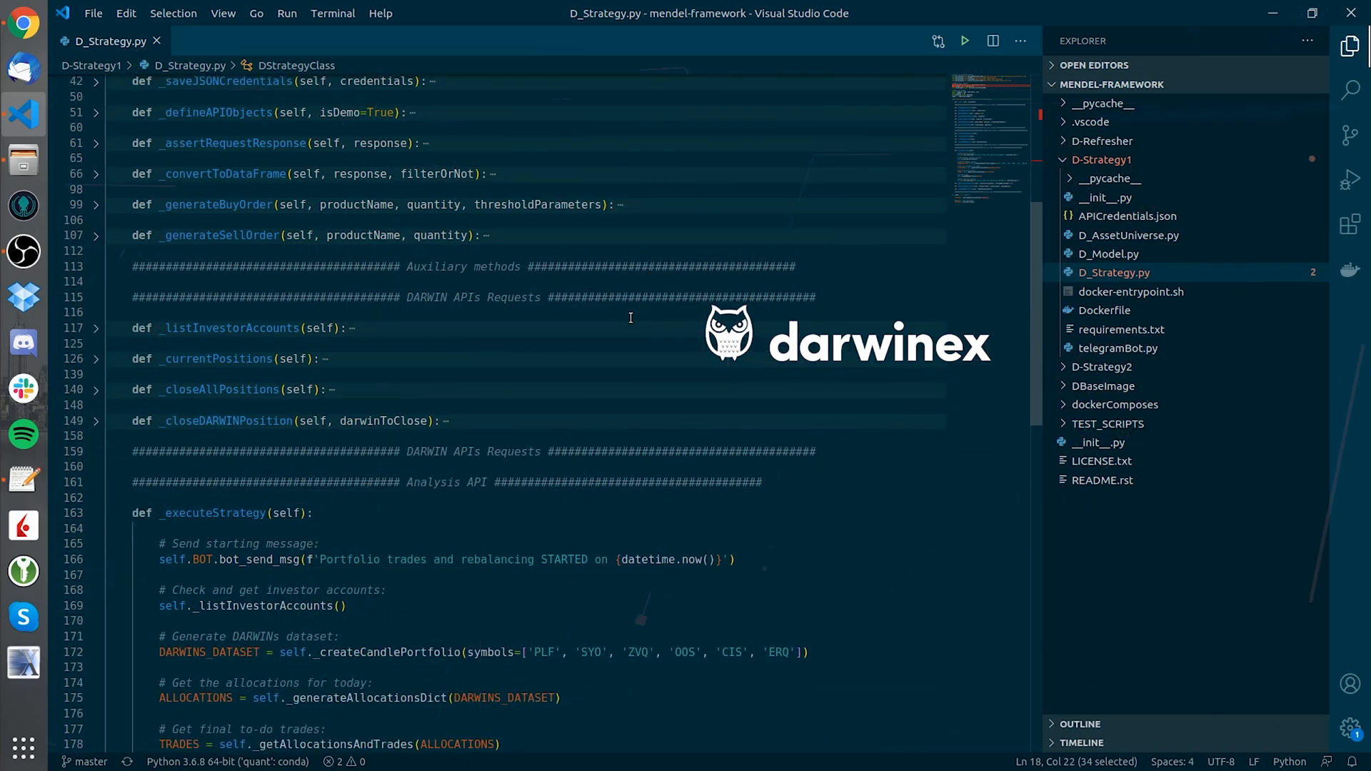
scroll(down, 3)
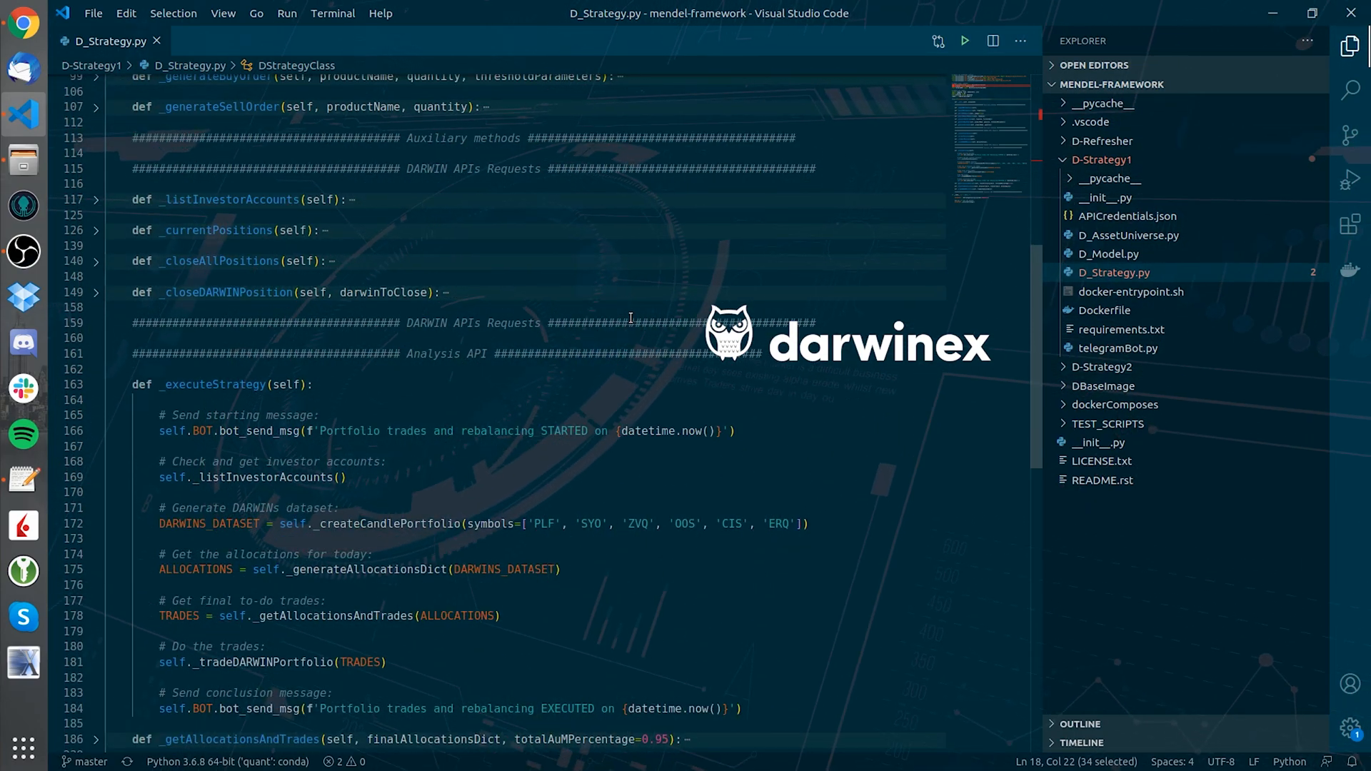
scroll(down, 3)
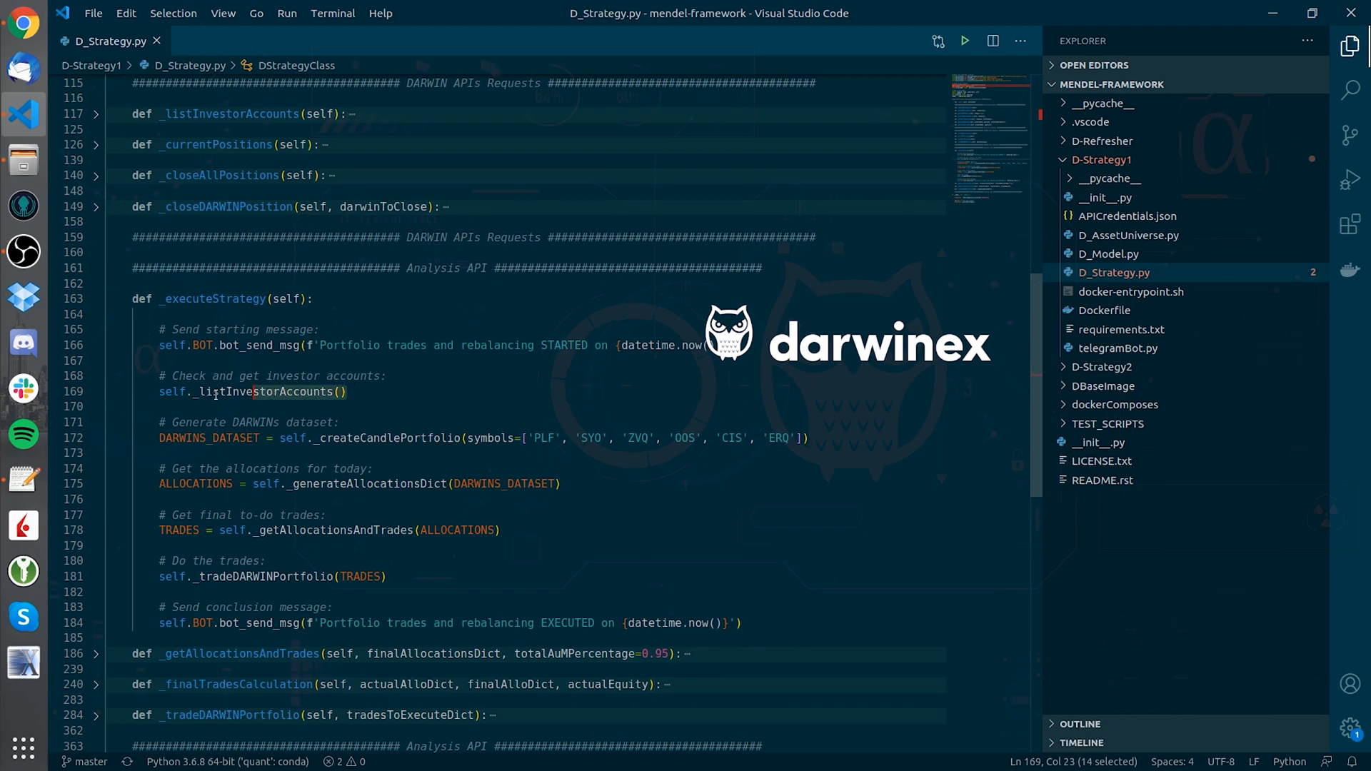
click(352, 407)
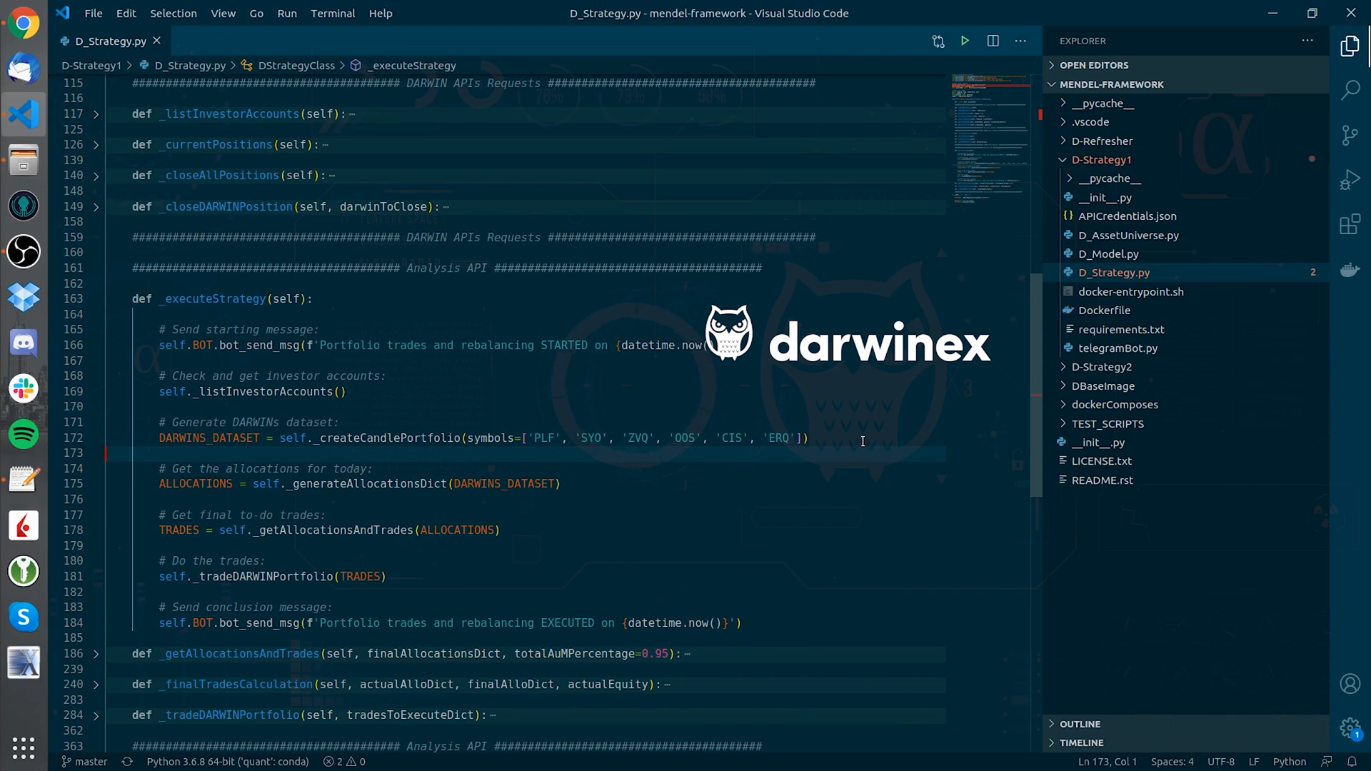
scroll(down, 3)
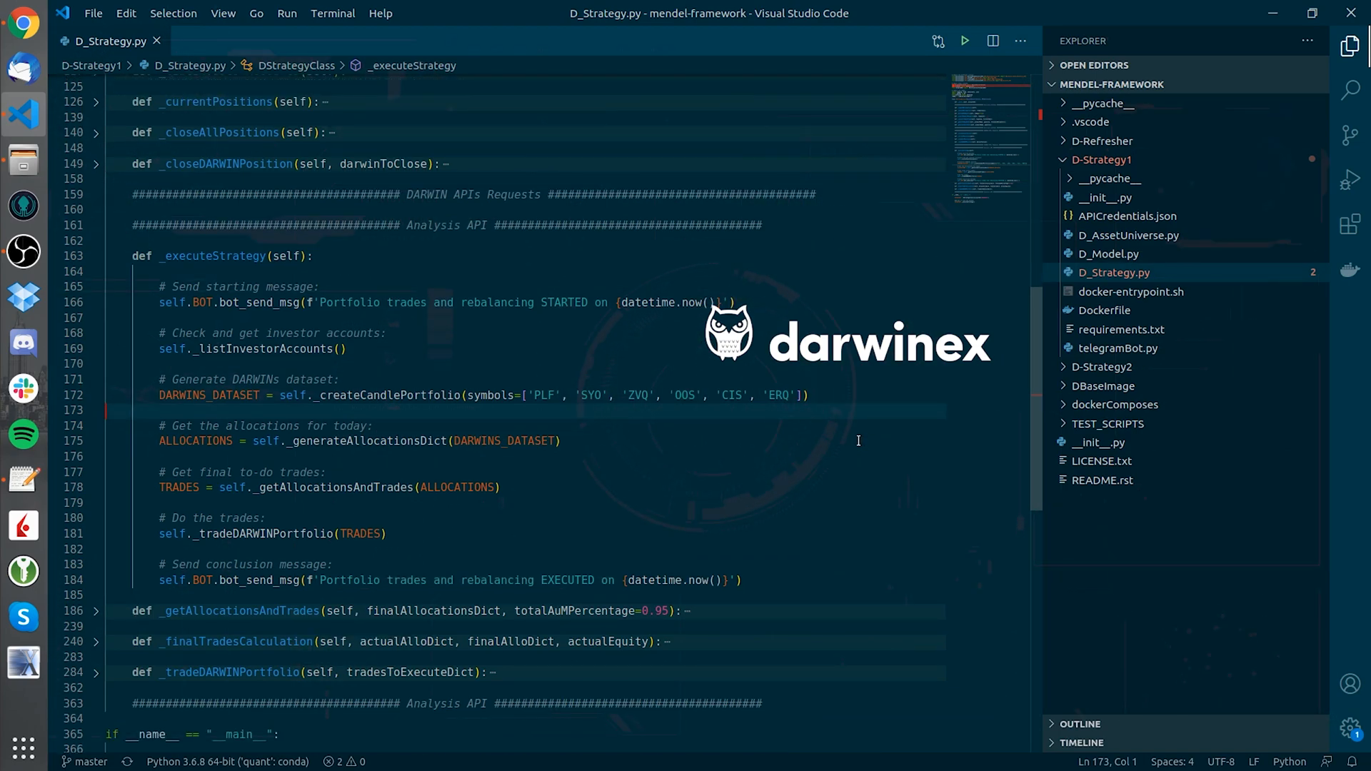
double_click(355, 440)
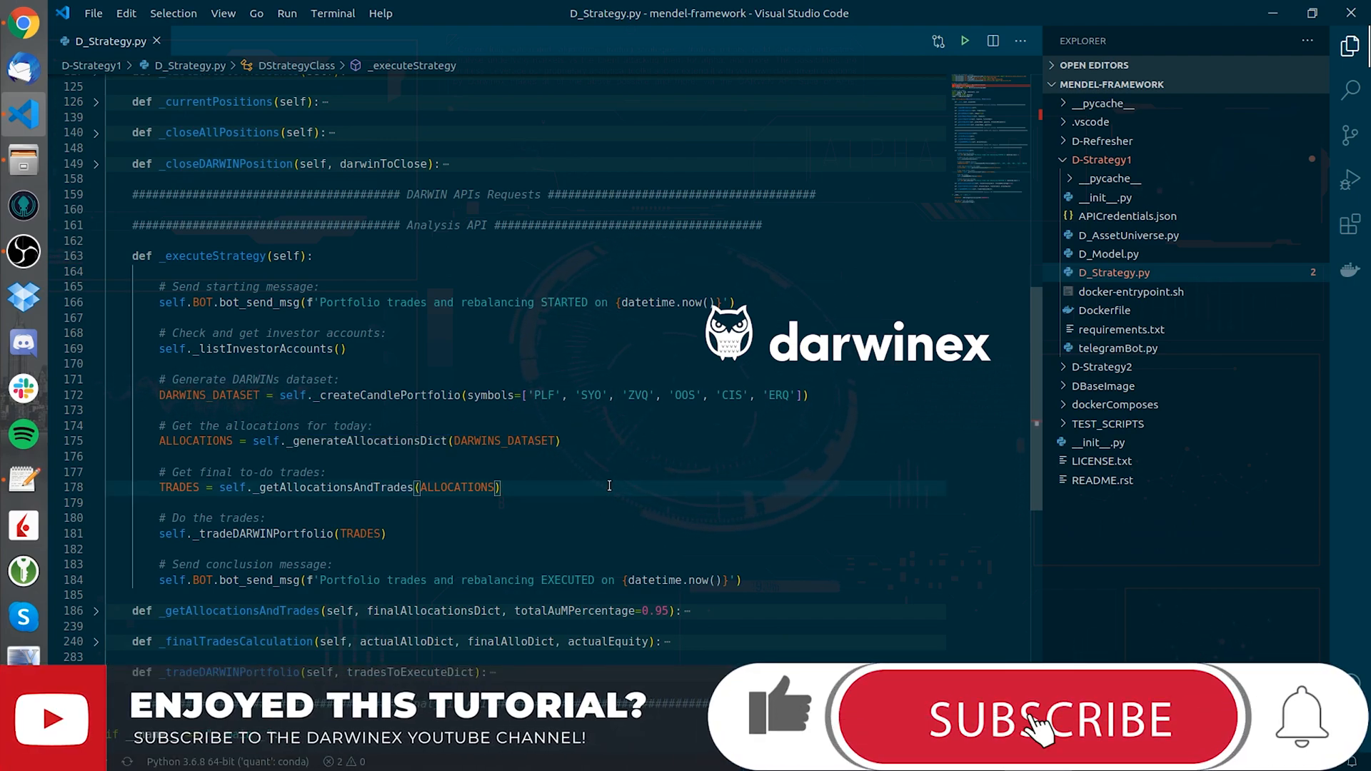
click(1036, 717)
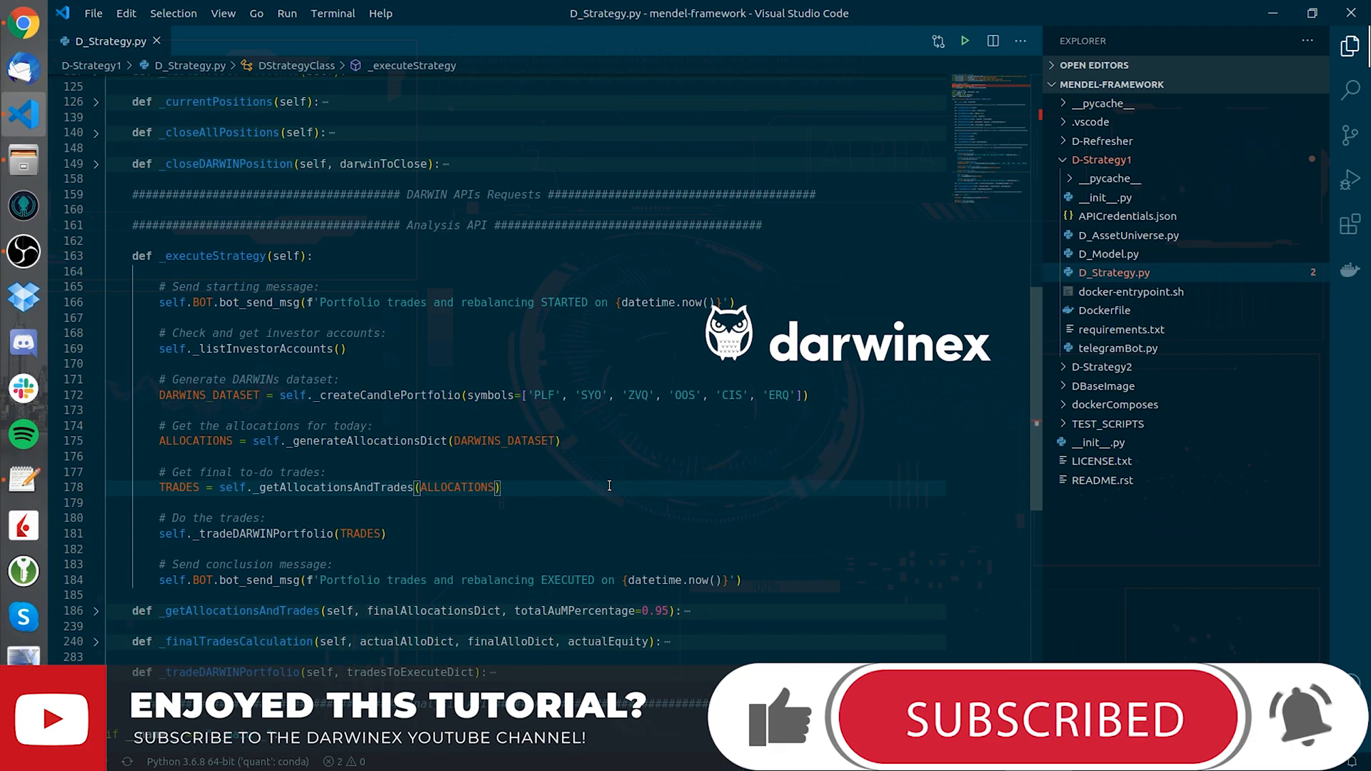